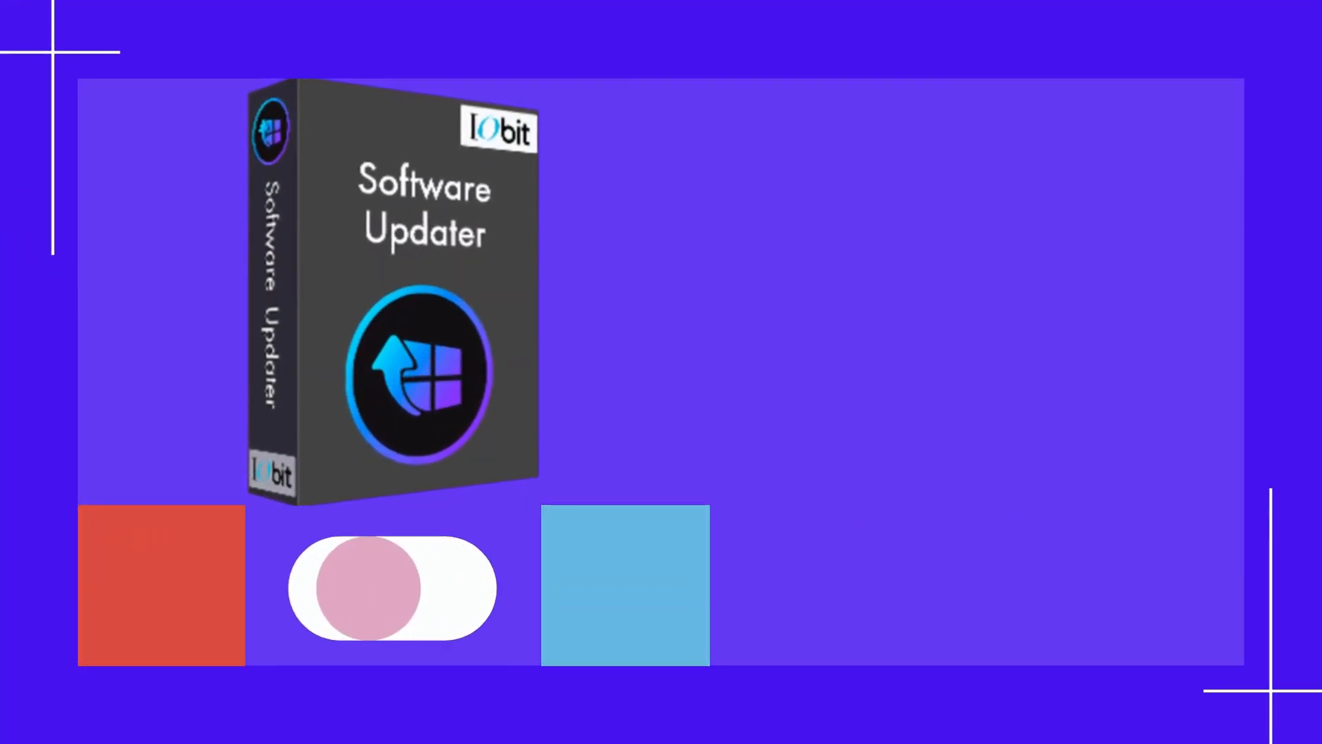
left_click(385, 588)
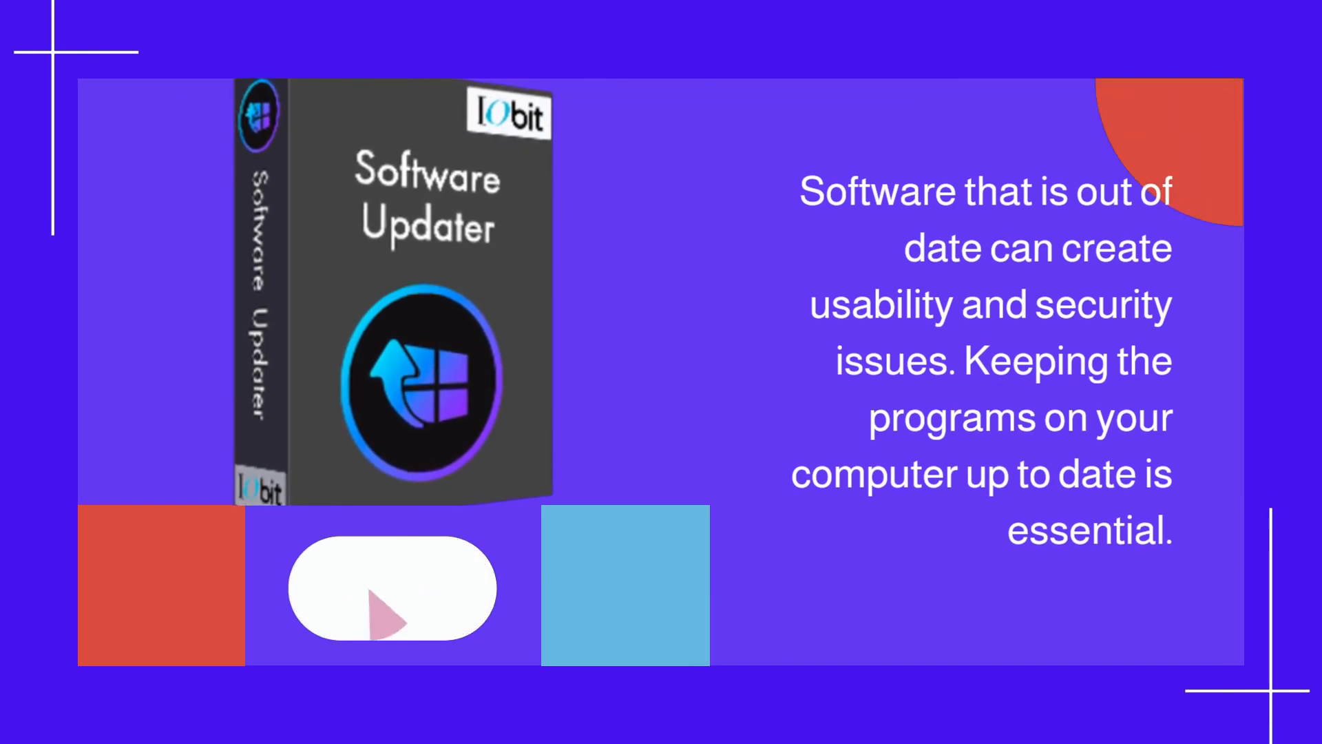
left_click(389, 588)
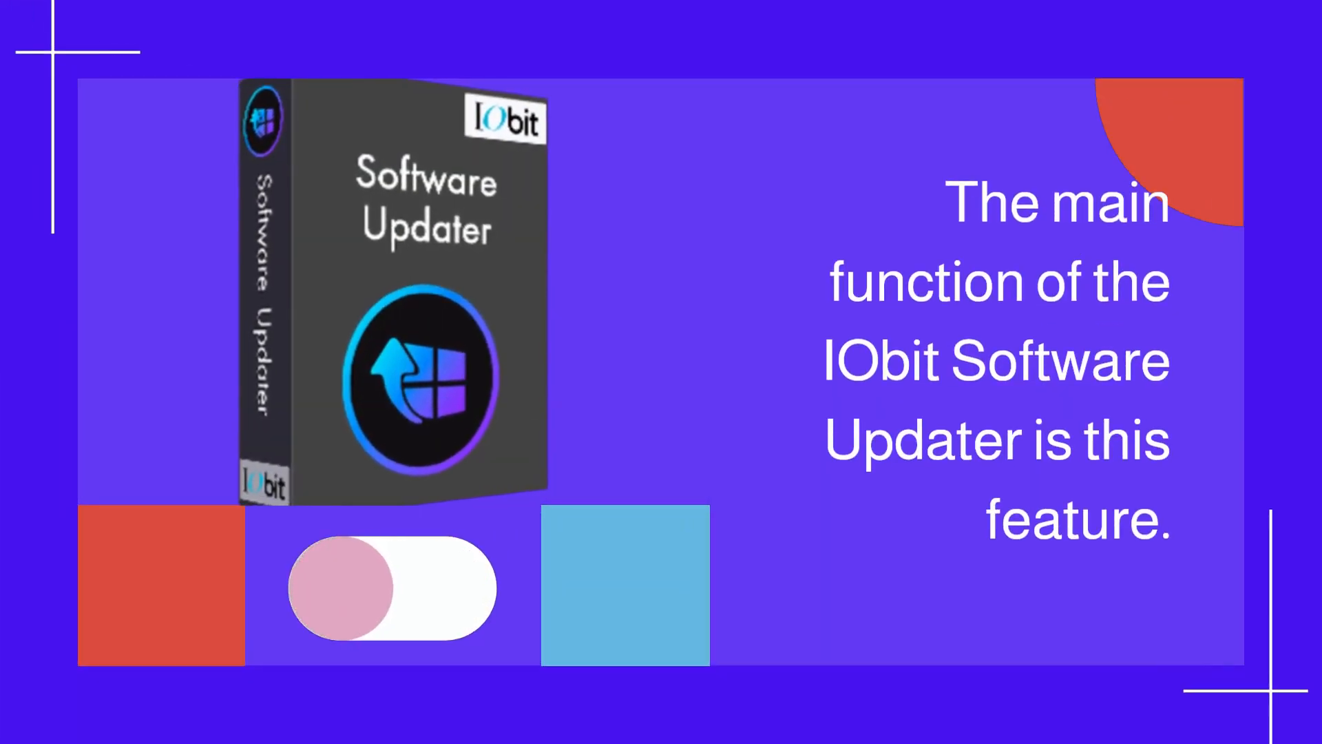
left_click(390, 588)
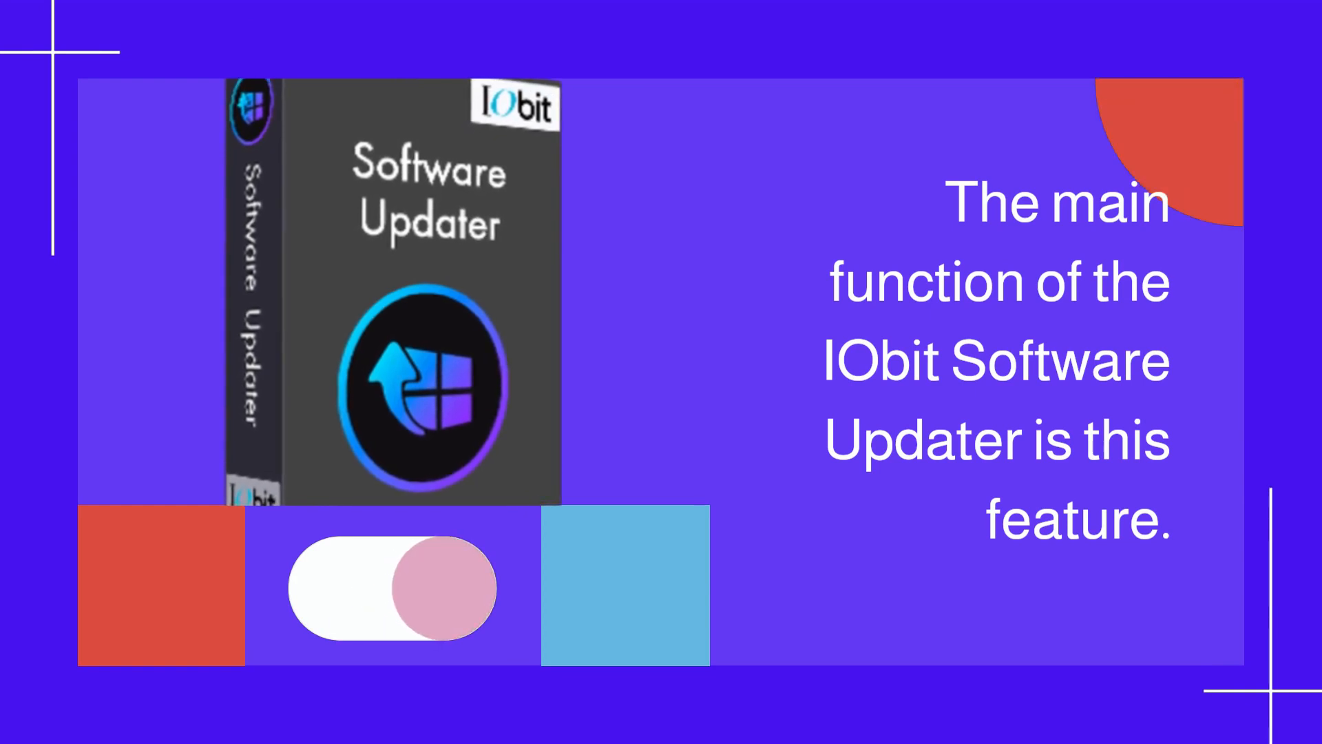
left_click(390, 589)
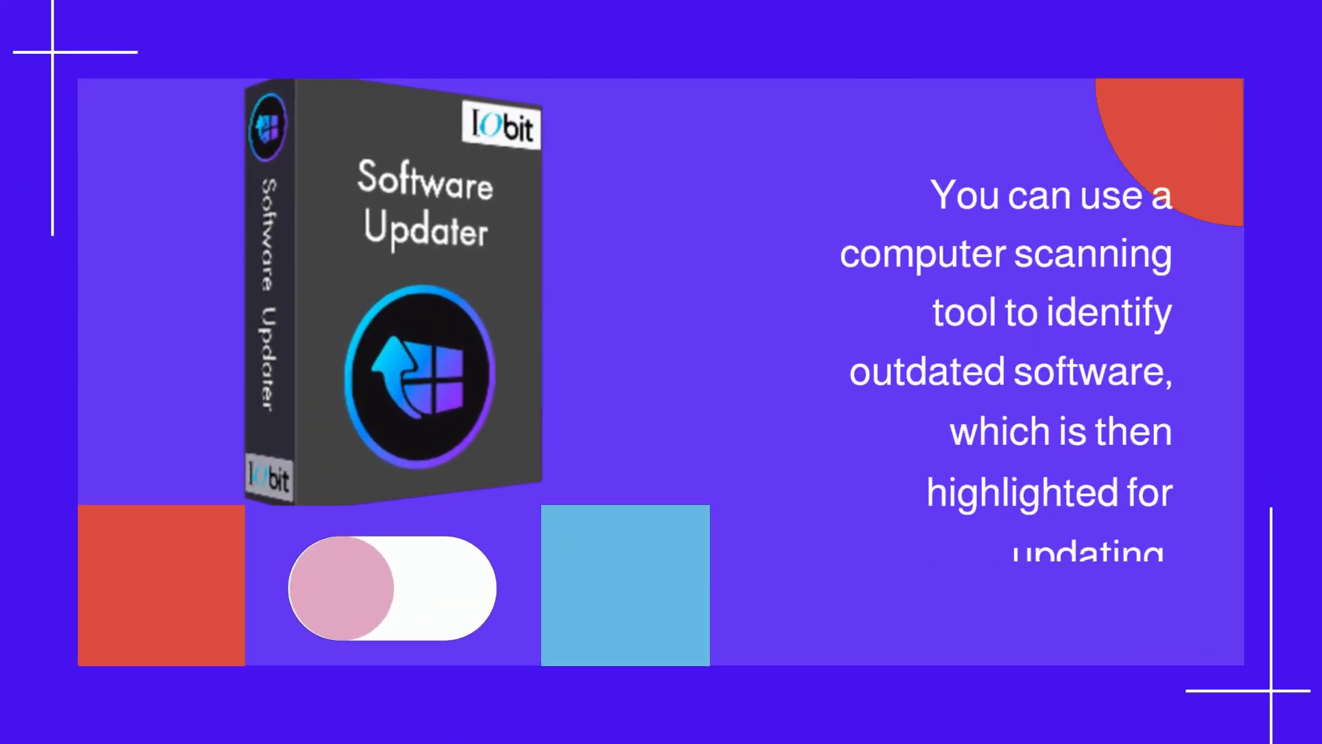
left_click(390, 589)
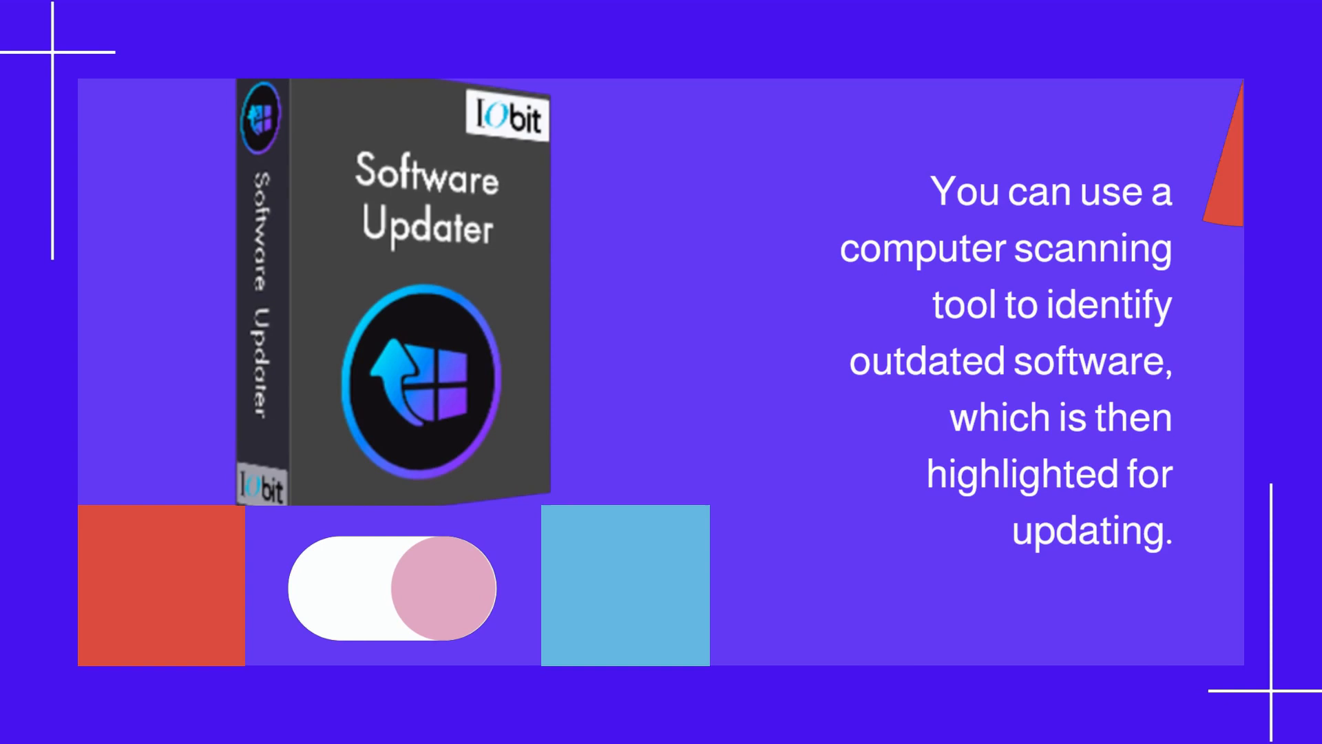
left_click(388, 588)
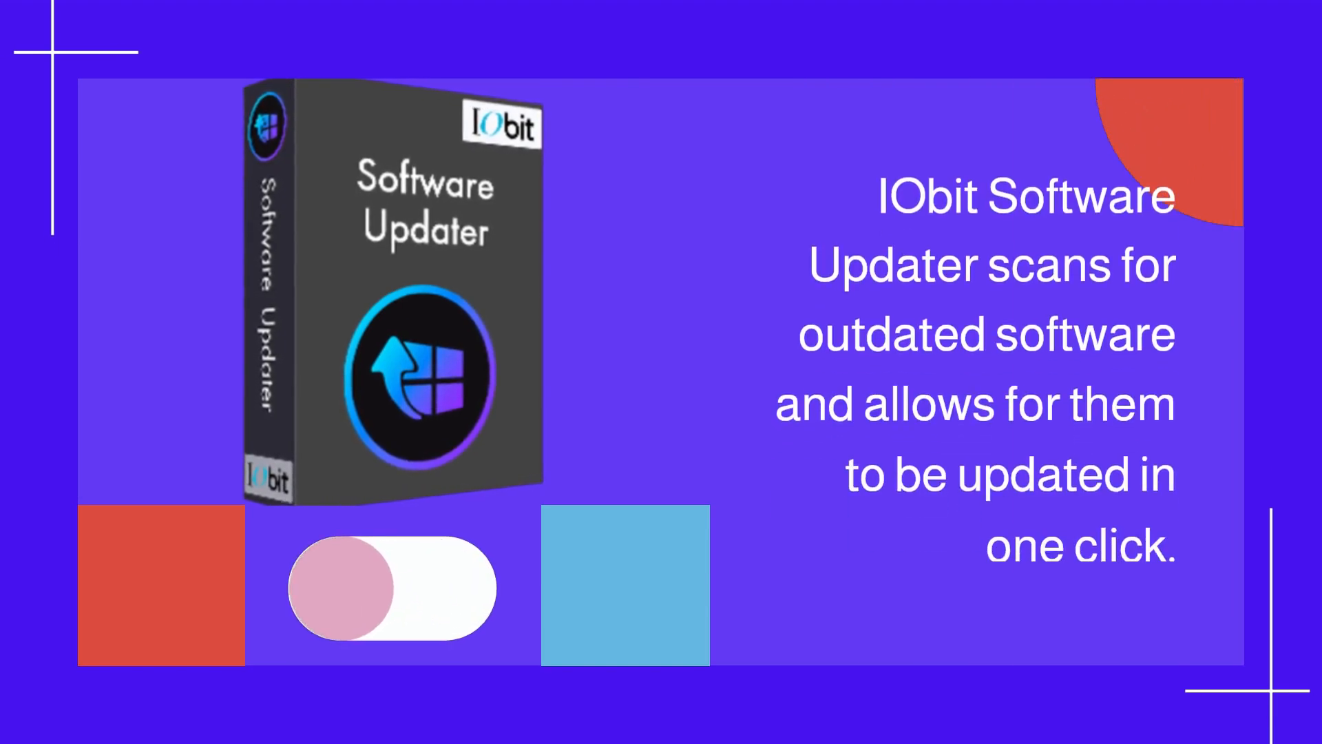
left_click(388, 588)
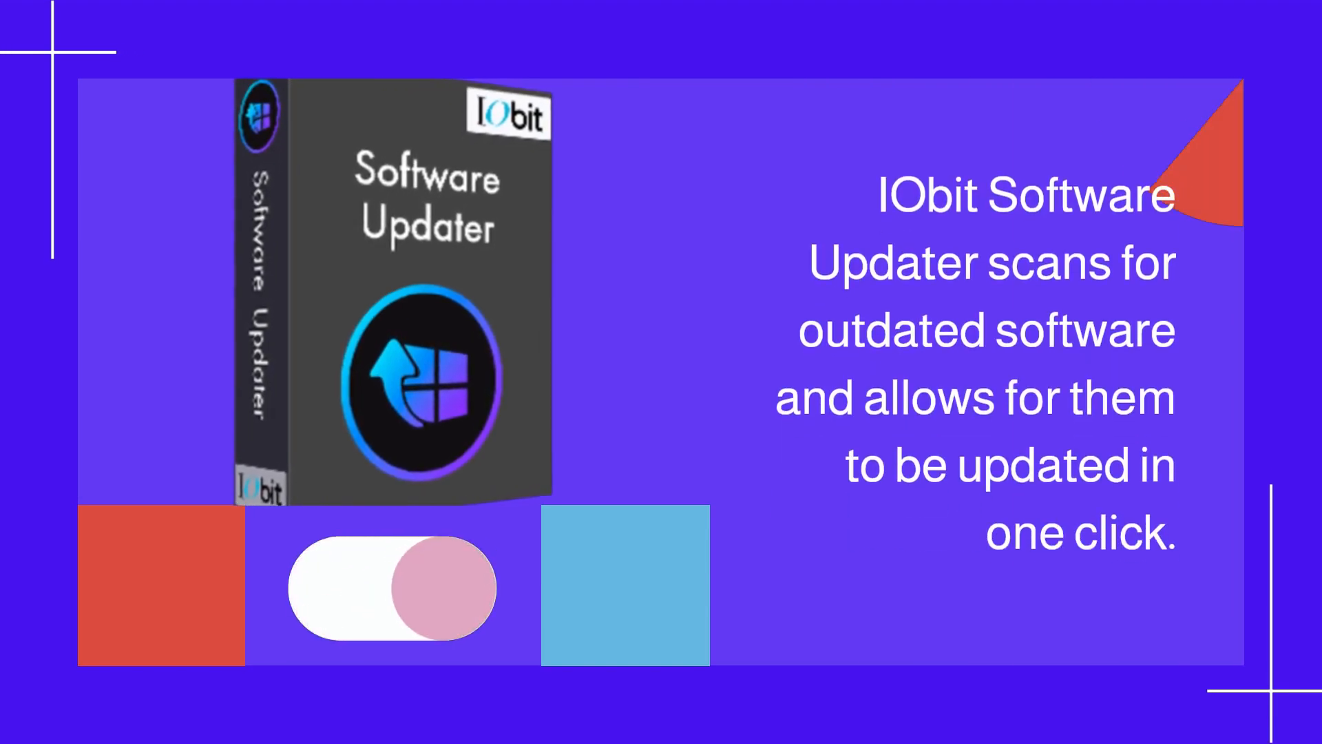
left_click(389, 590)
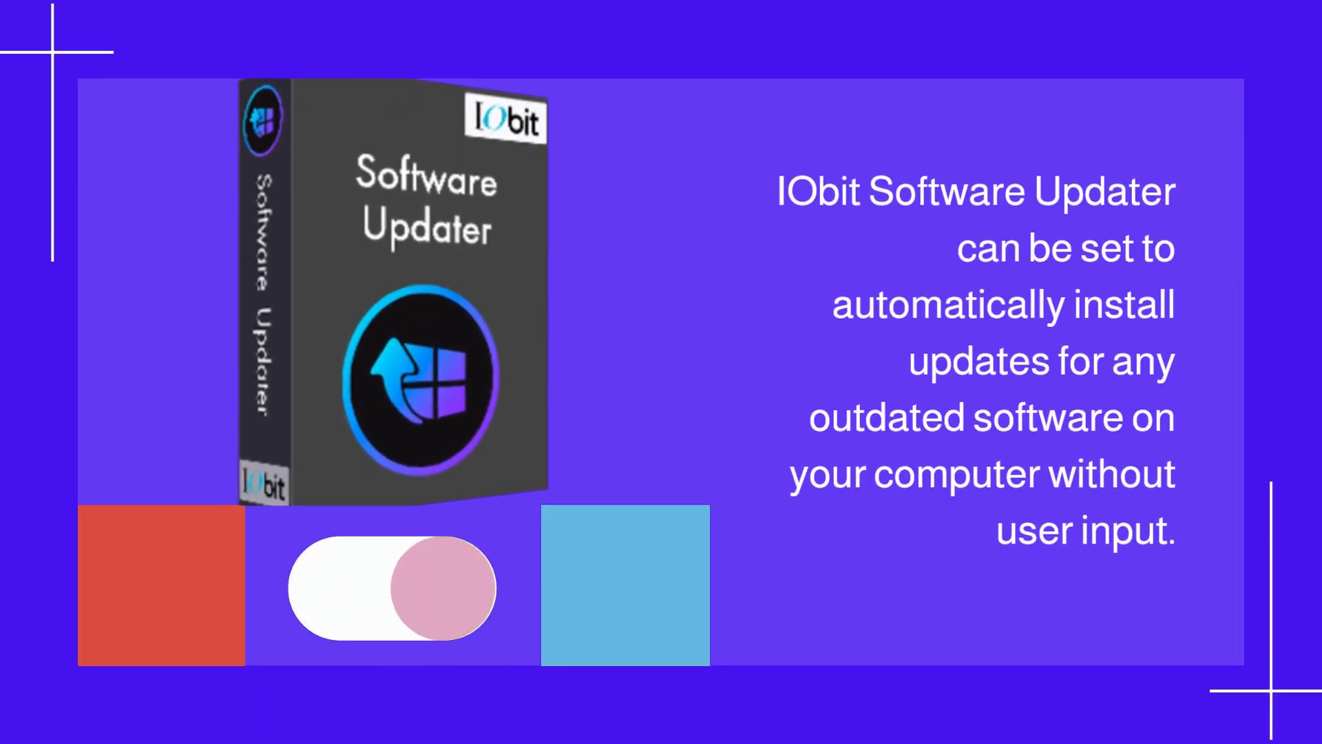
left_click(388, 588)
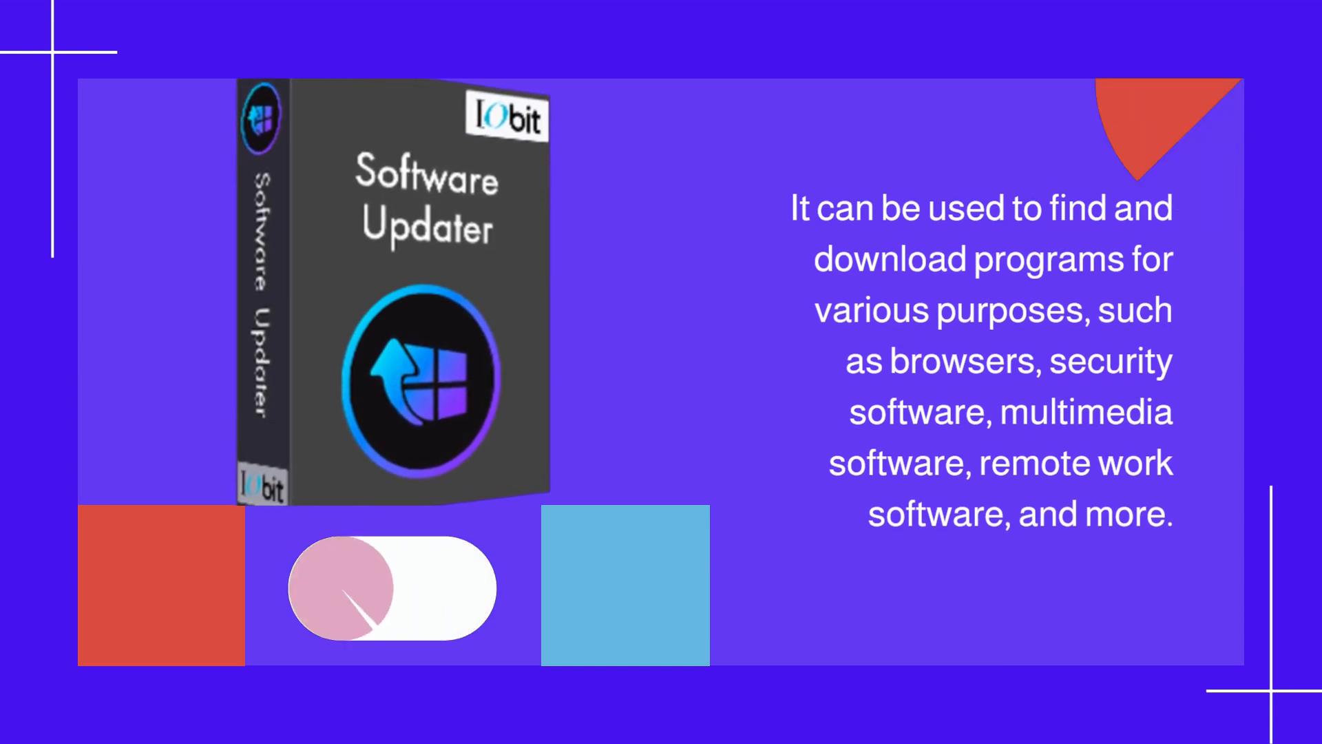
left_click(390, 590)
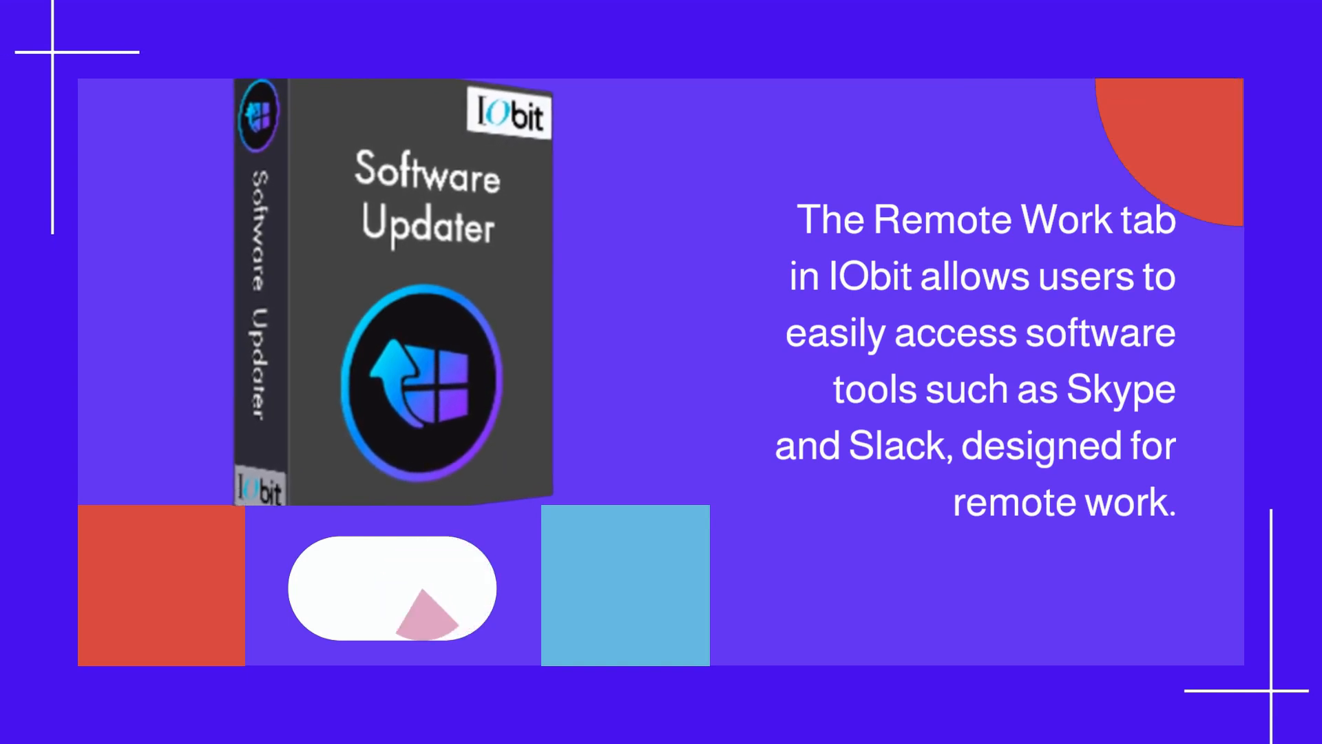
left_click(390, 588)
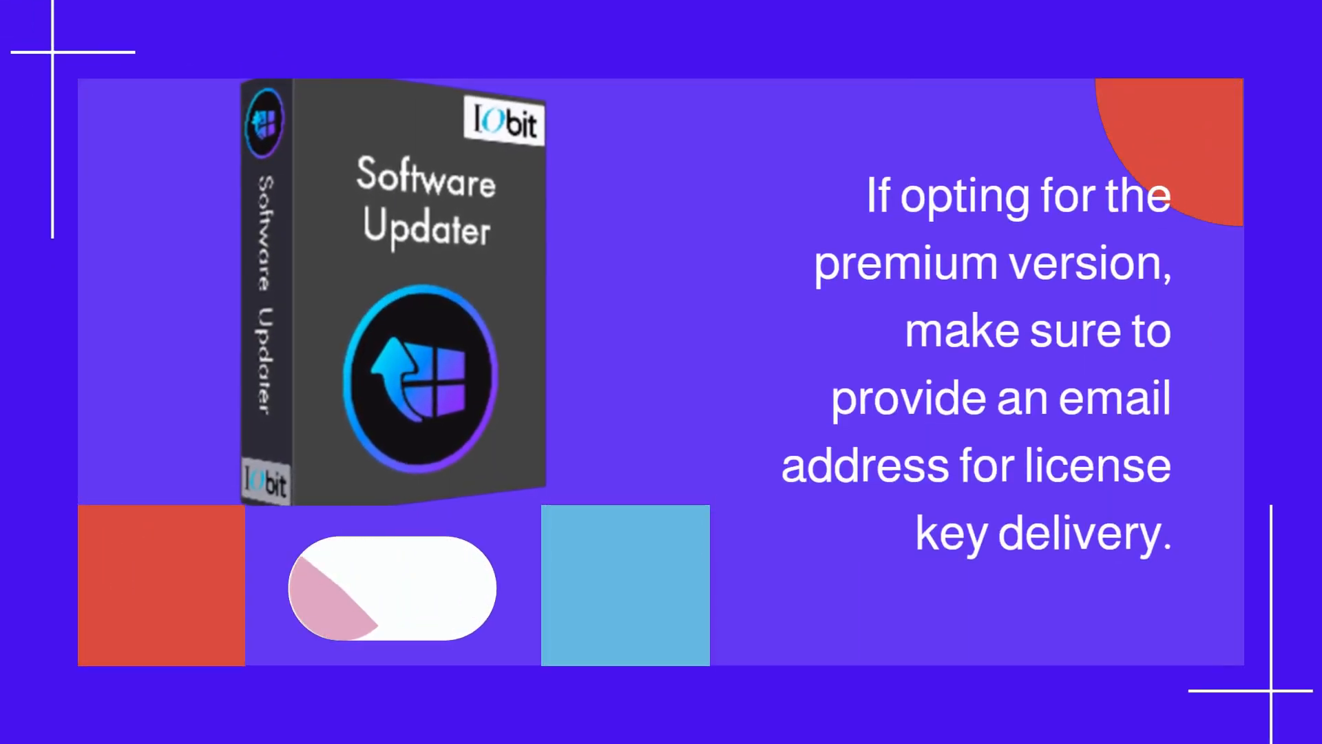
left_click(390, 588)
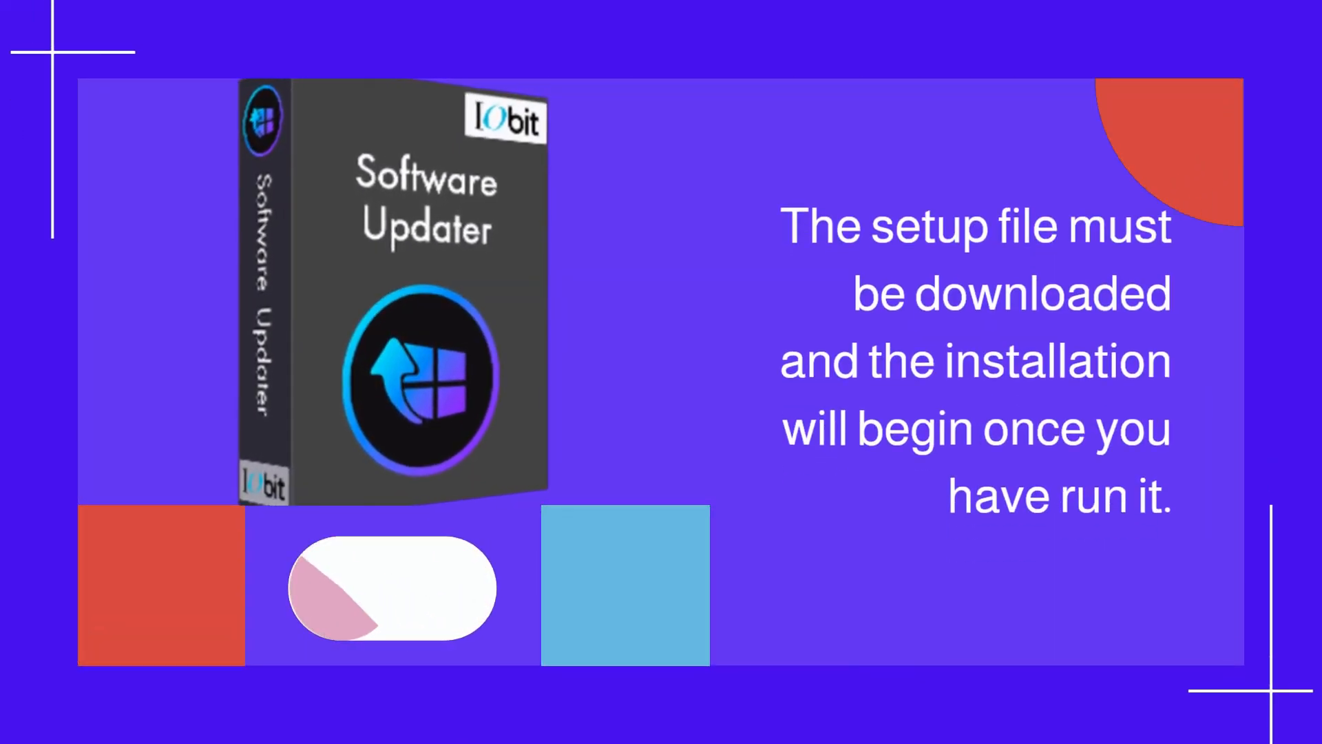
left_click(390, 588)
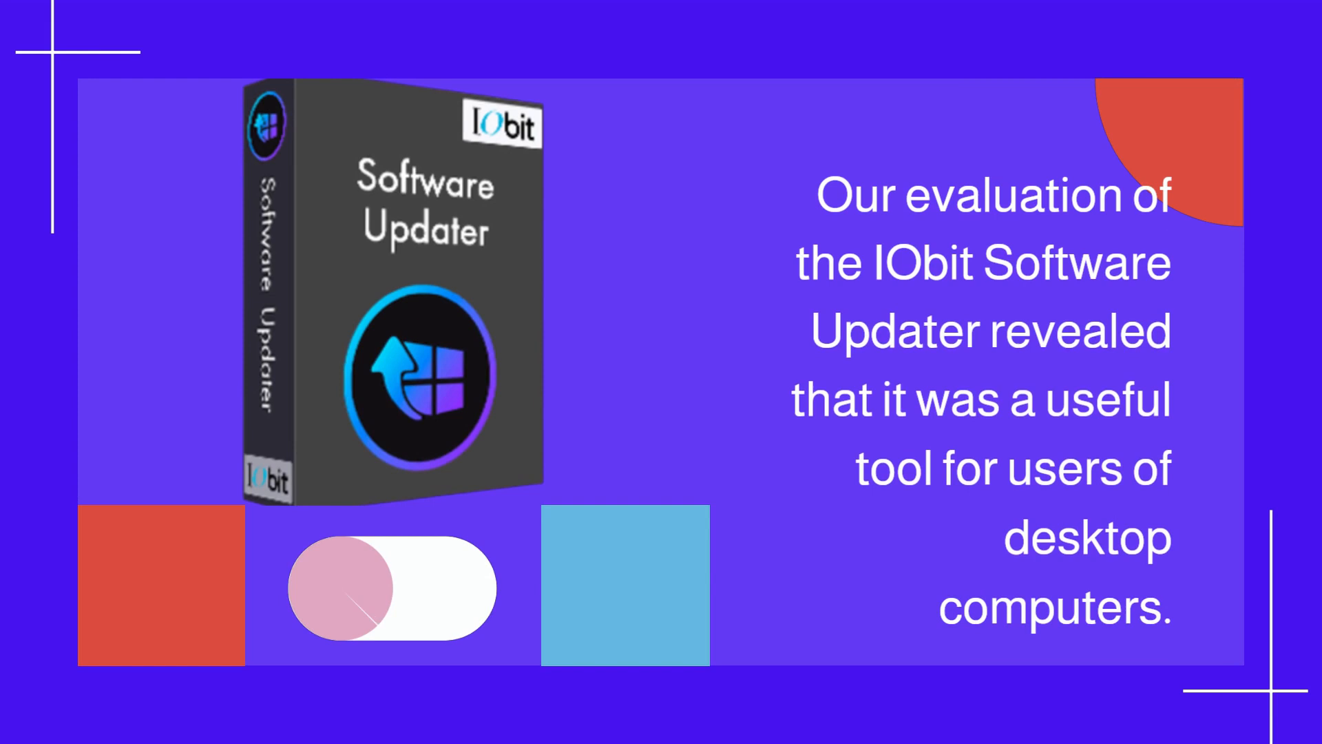
left_click(390, 588)
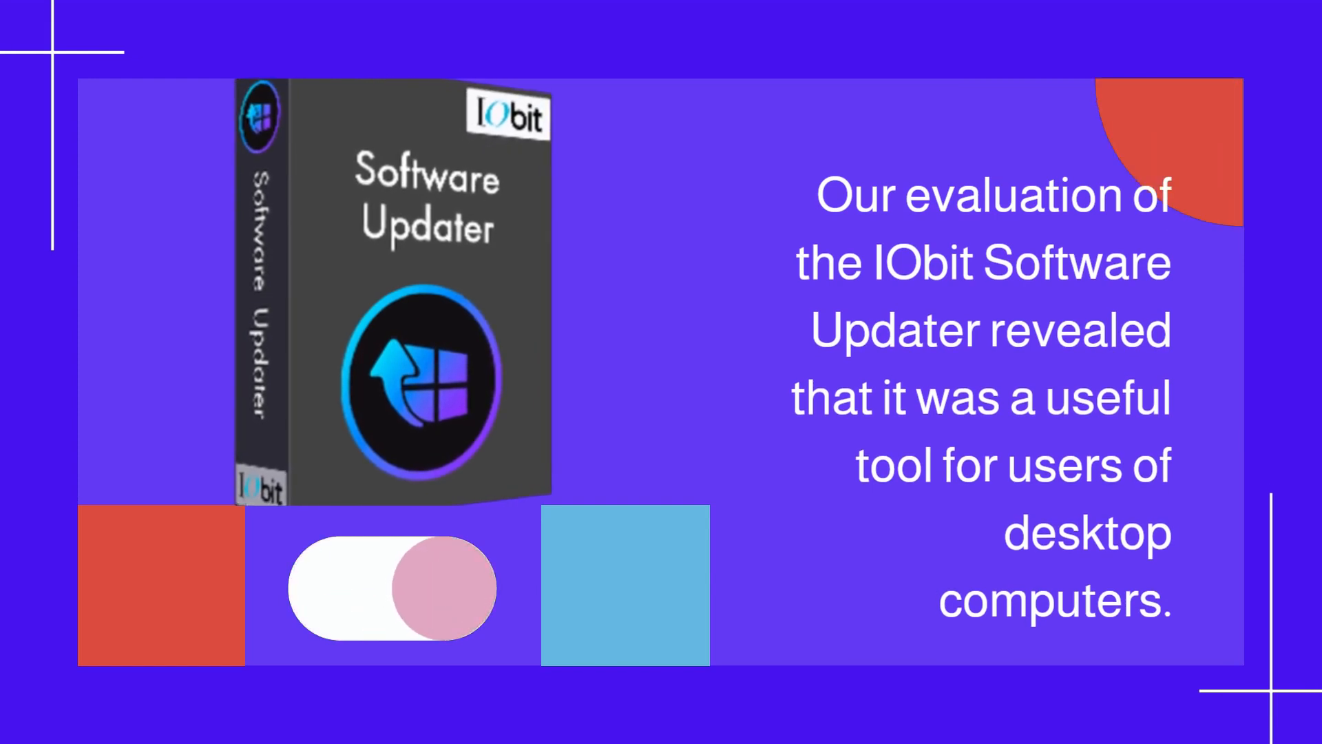